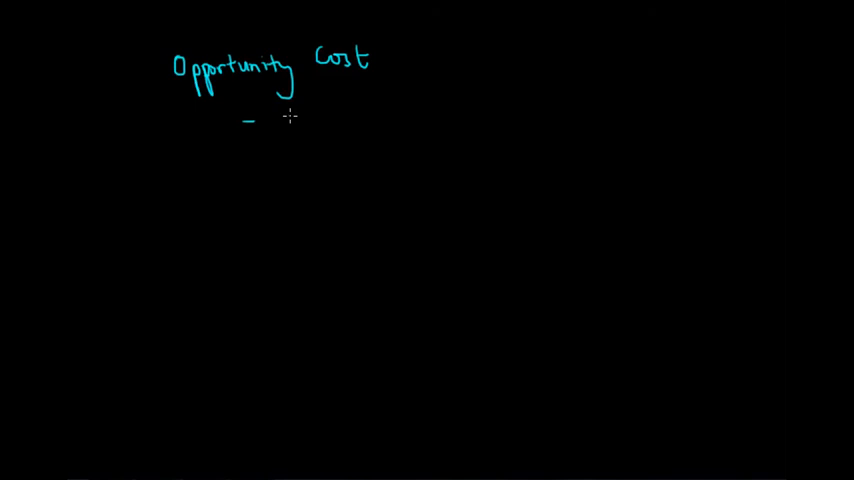
- Write in yellow: opportunity forgone choosing one over another, measured by next best alternative
left_click_drag(285, 125, 335, 130)
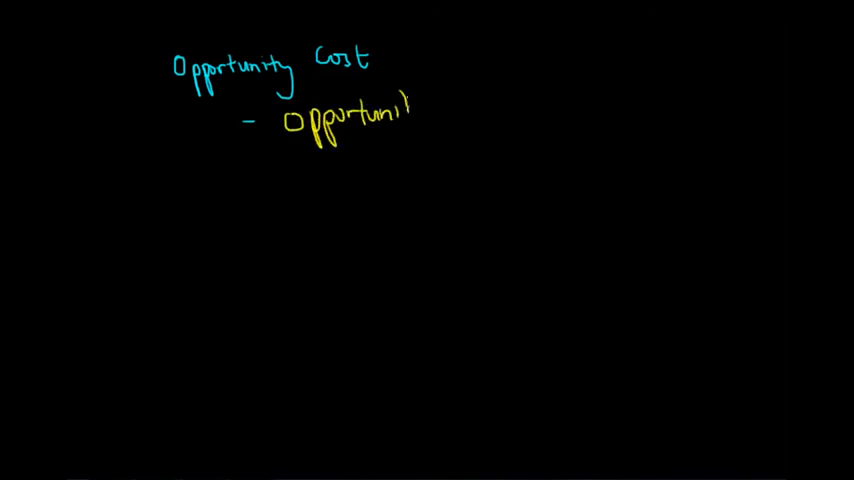
type("fo")
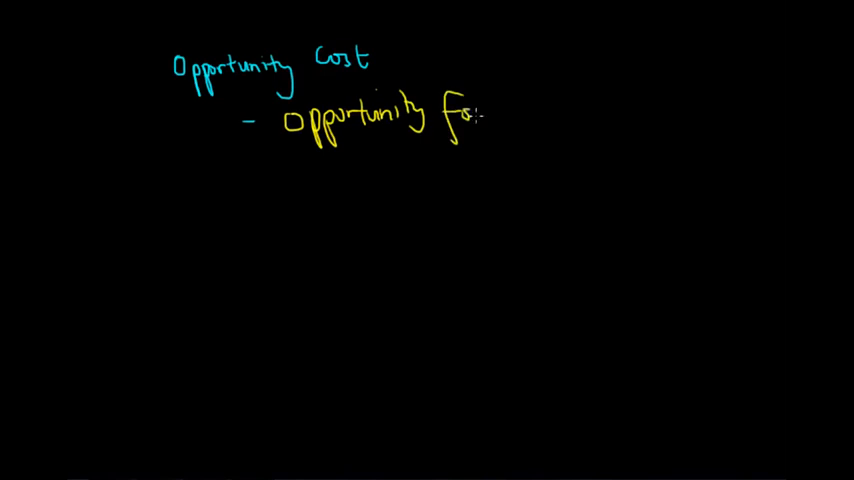
type("forgone wh")
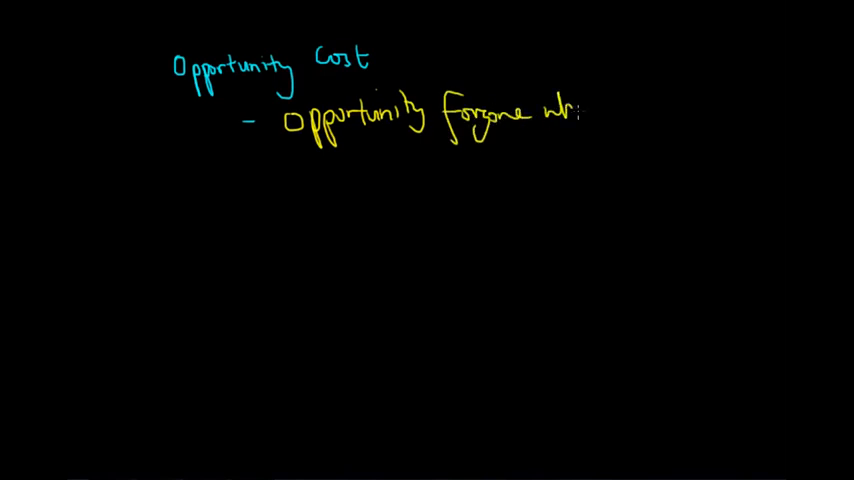
type("when one")
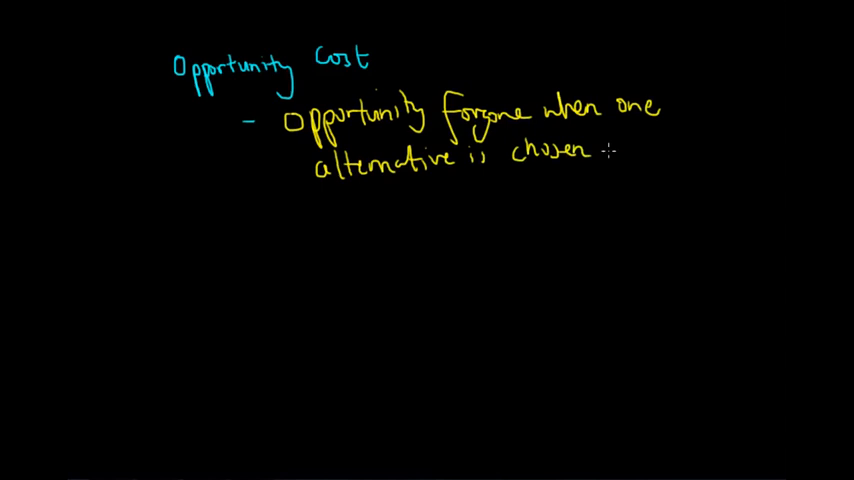
type("over an")
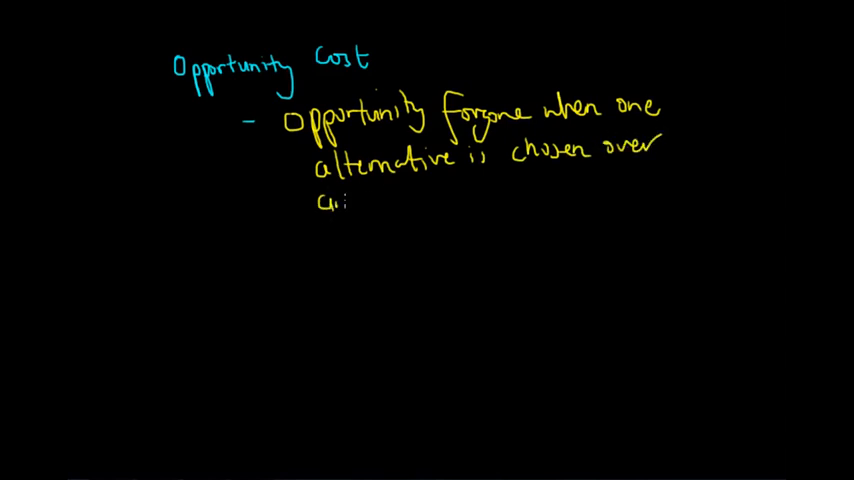
type("another ;")
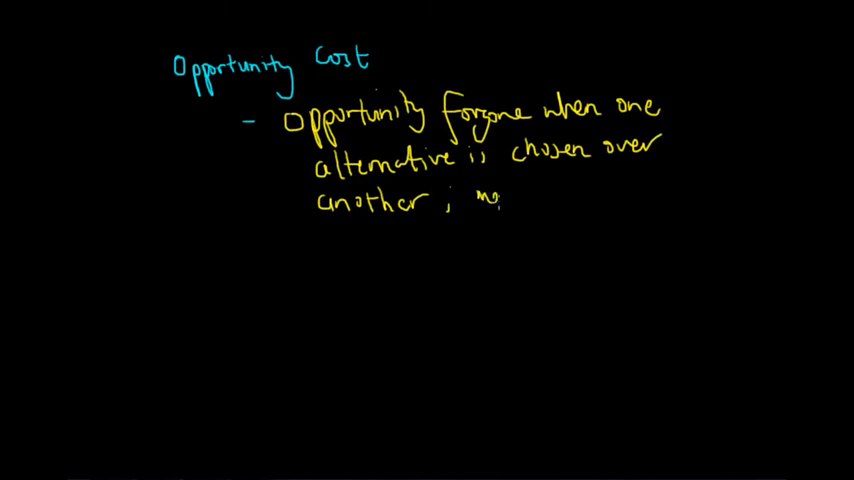
type("measured ~ the")
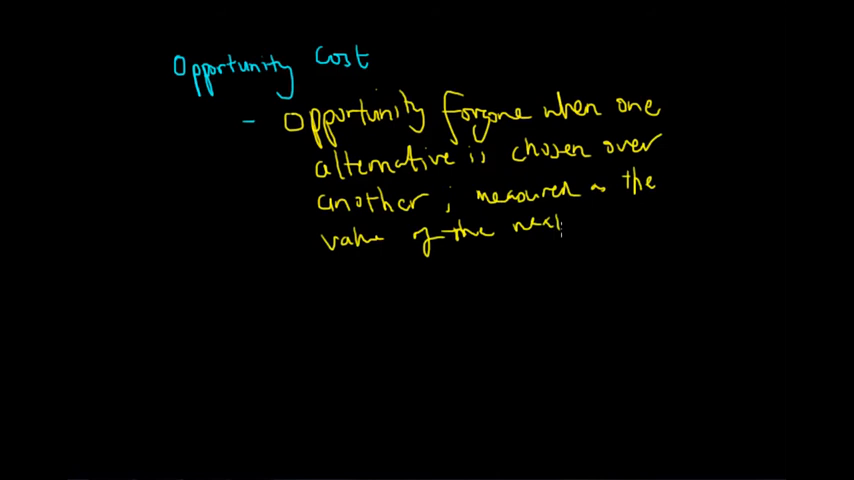
type("best")
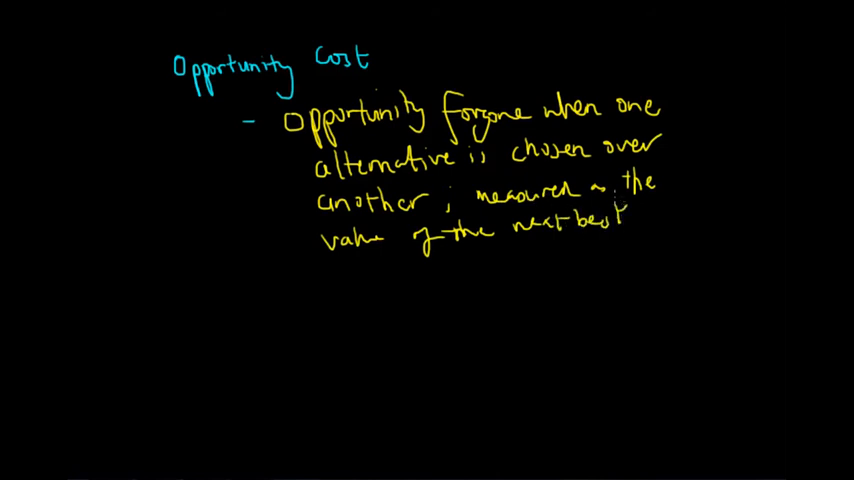
type("alti")
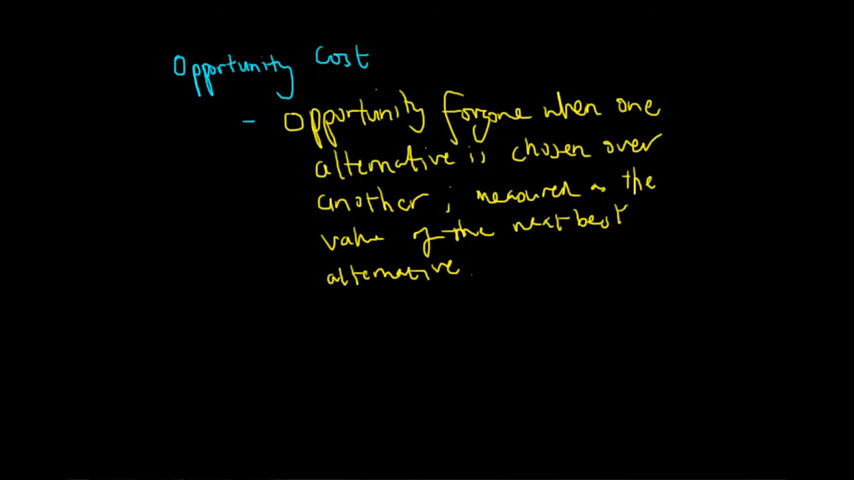
mouse_move(290, 337)
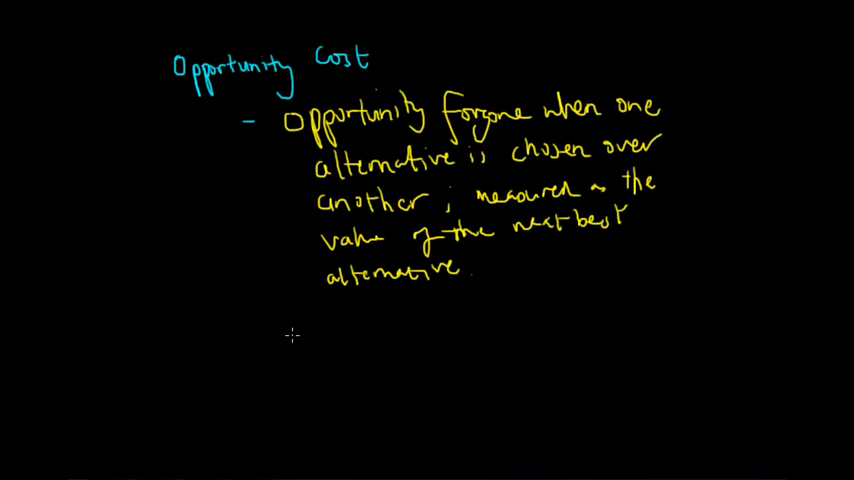
mouse_move(297, 323)
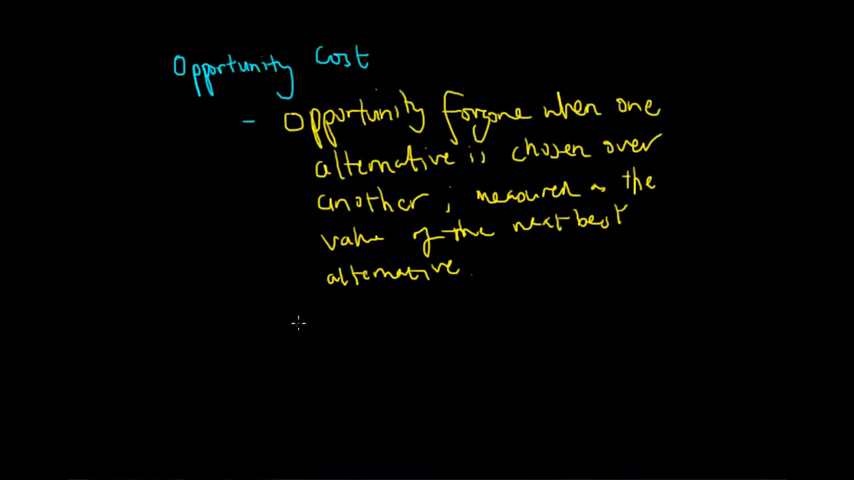
- Write 'Salmon $2.50' on the left and 'Prawn $2.50' on the right in green
type("Salmon")
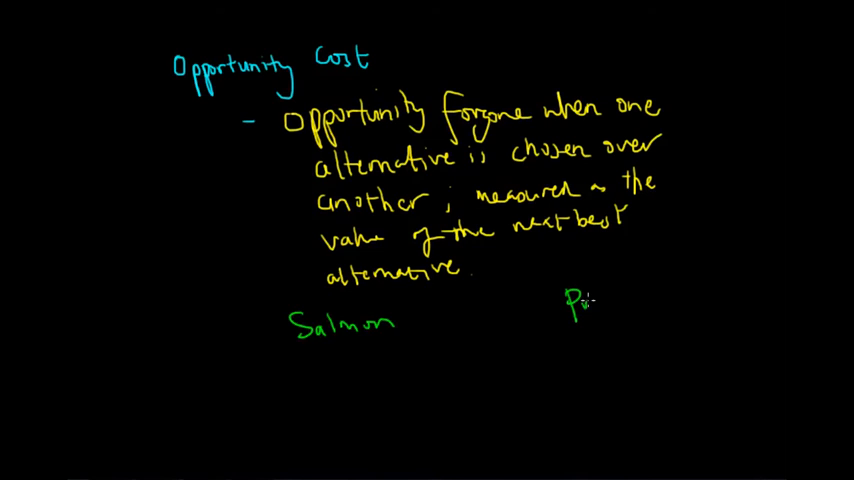
type("Prawn")
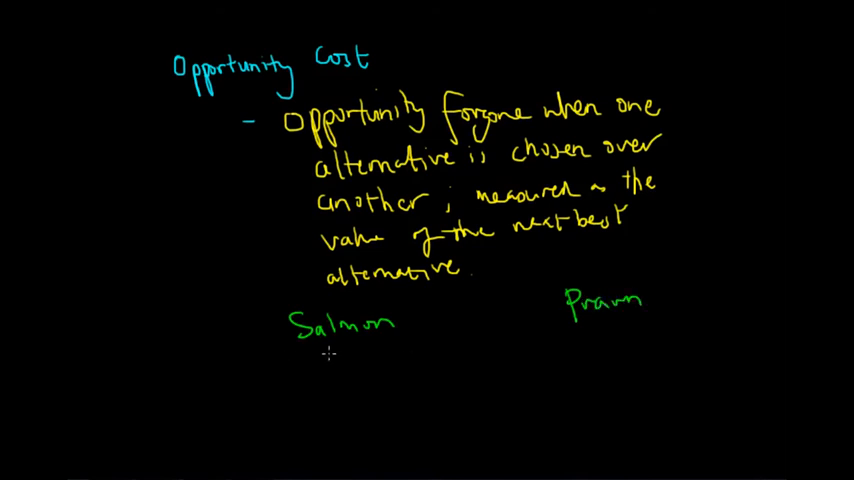
type("$")
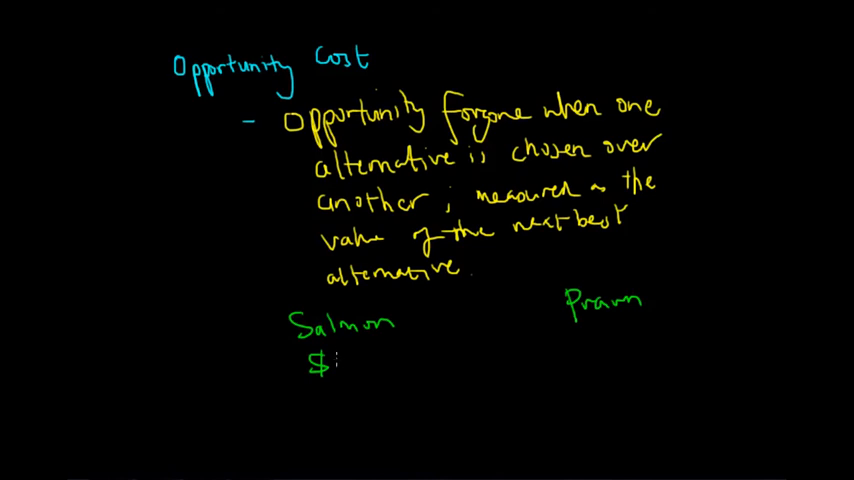
type("2.50")
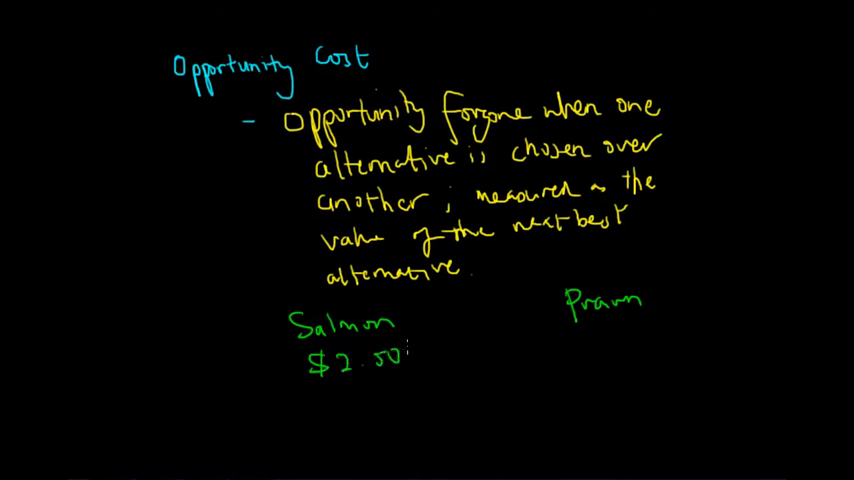
type("$2")
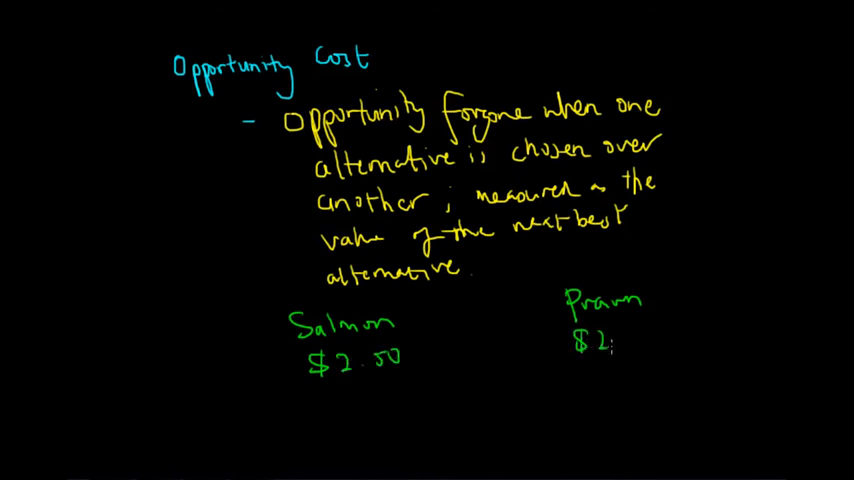
type(".50")
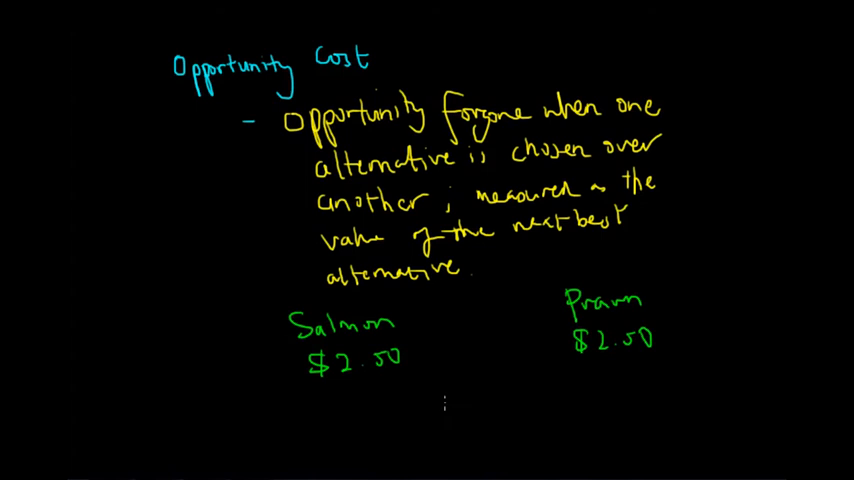
mouse_move(453, 395)
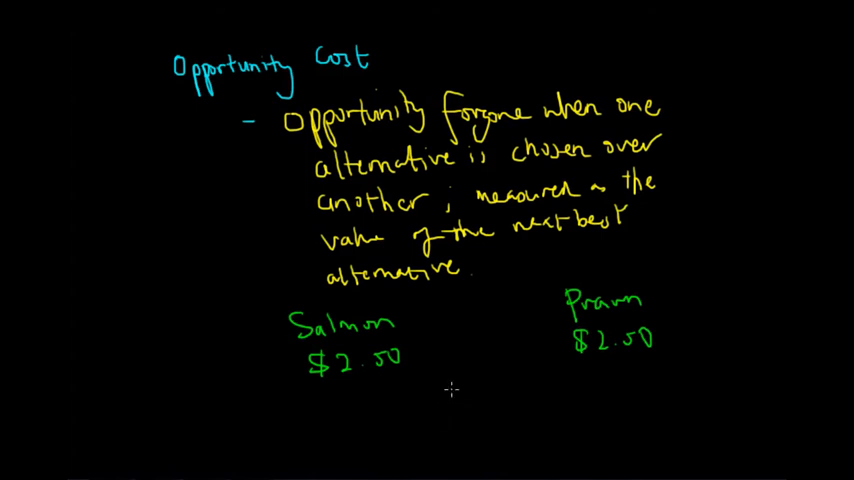
mouse_move(587, 318)
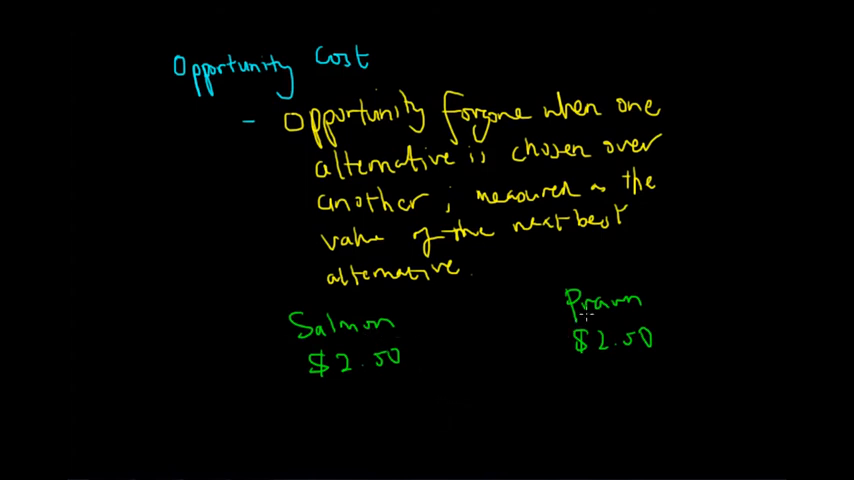
mouse_move(442, 381)
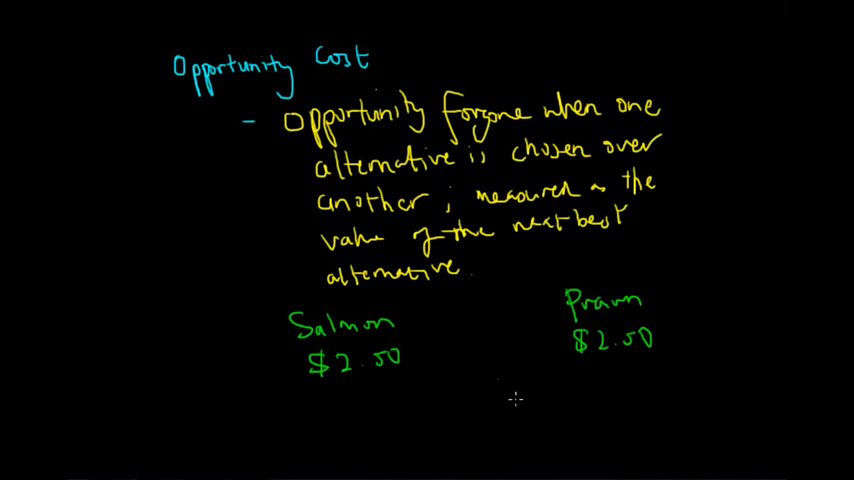
mouse_move(592, 362)
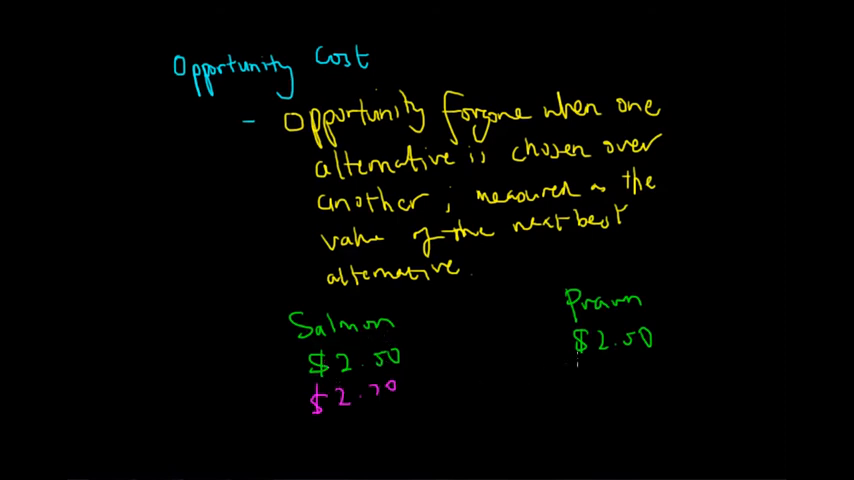
- Write the new prawn price '$3' in magenta below its $2.50
left_click(610, 383)
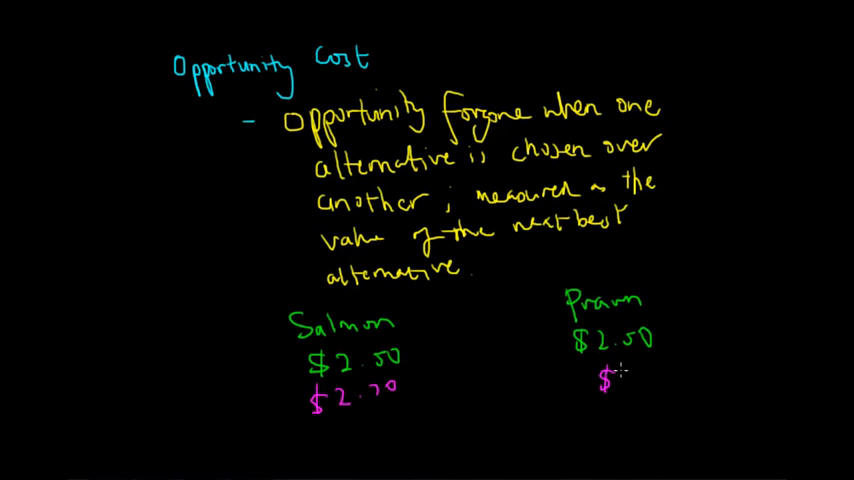
type("3")
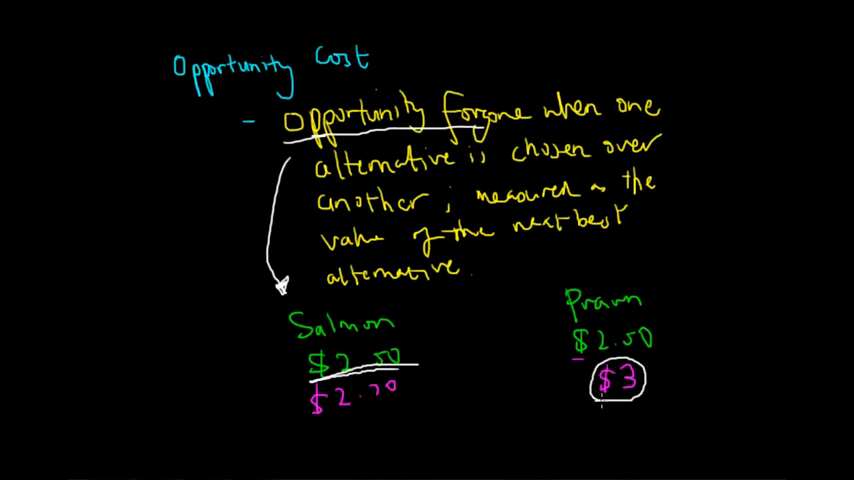
mouse_move(479, 395)
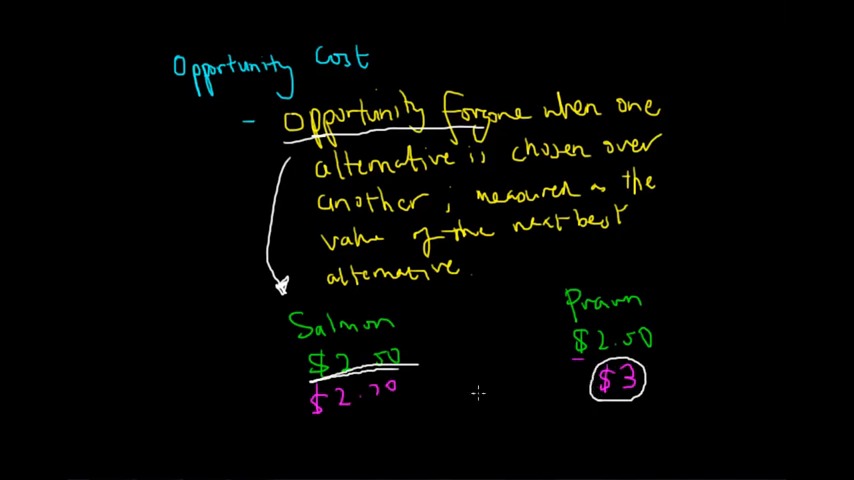
mouse_move(737, 227)
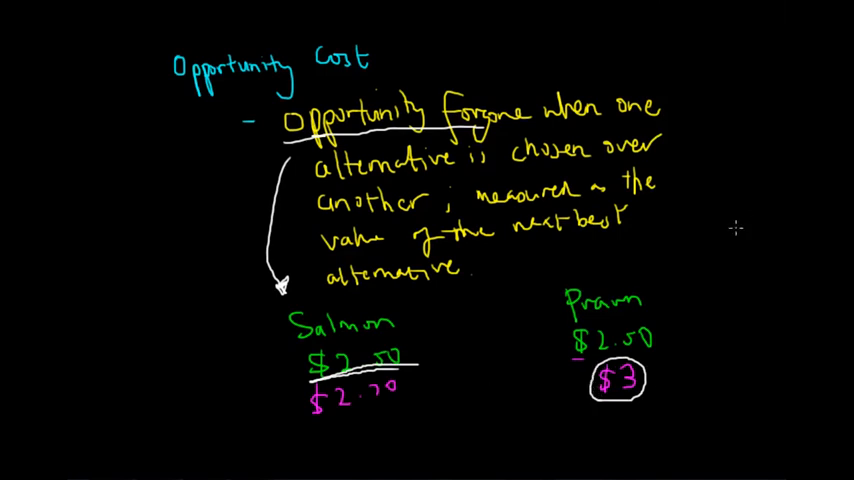
mouse_move(743, 294)
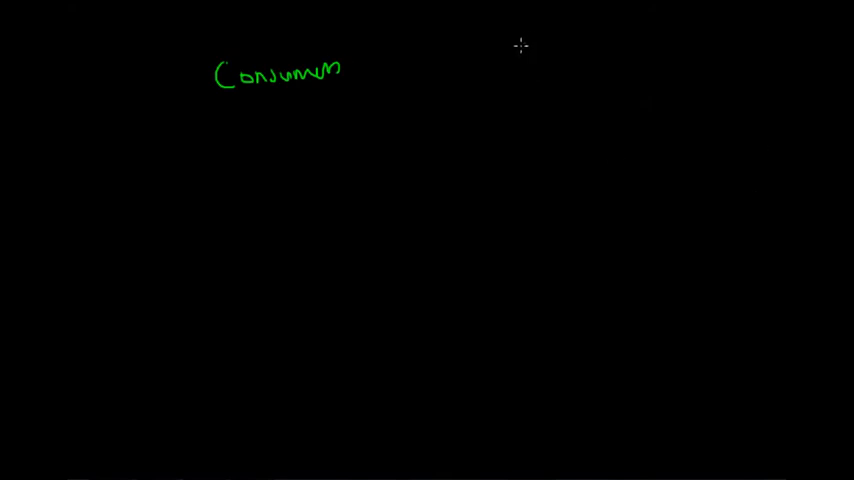
- Handwrite 'Govt.' in blue at the top right, opposite 'Consumers'
type("Govt")
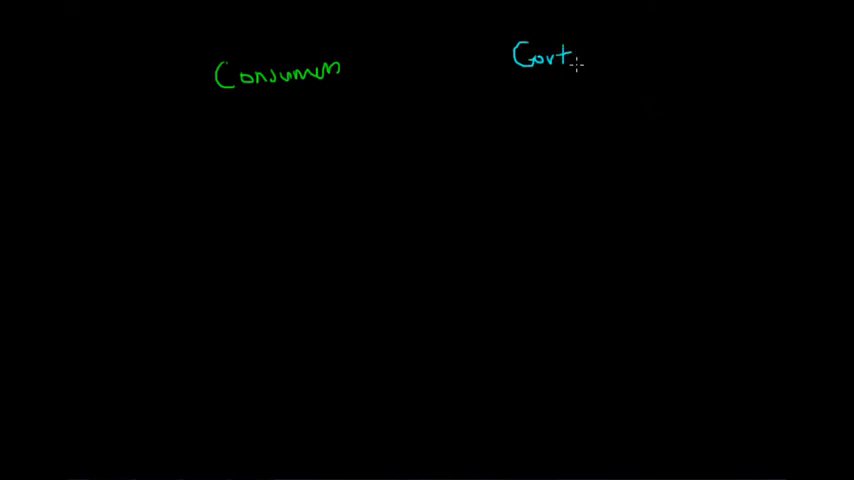
mouse_move(412, 188)
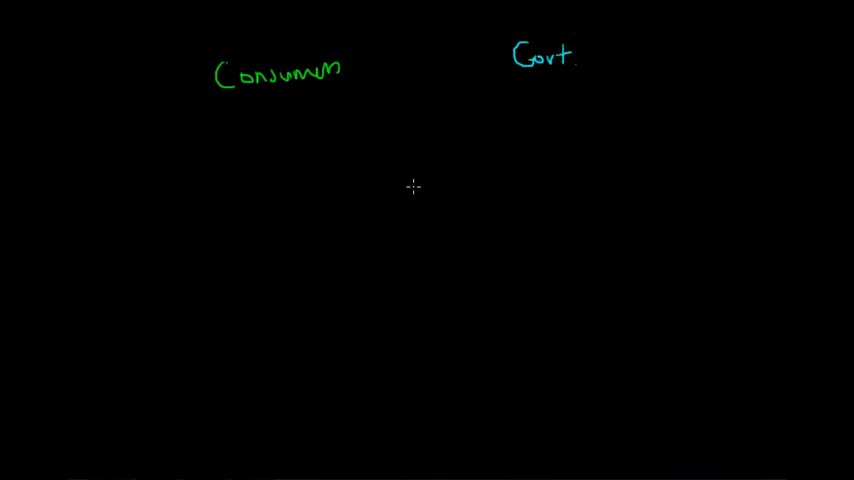
mouse_move(379, 178)
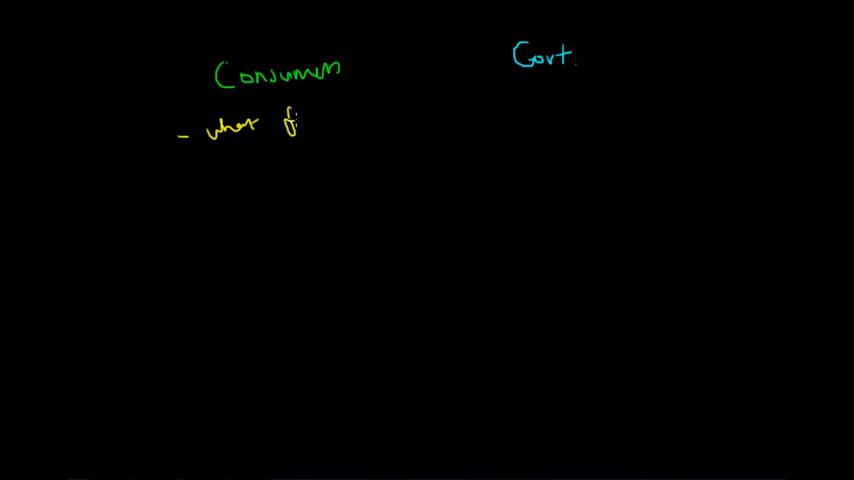
- Write yellow bullets 'what food to buy', 'where to buy your house', 'inner city vs suburbs vs rural'
type("food to buy")
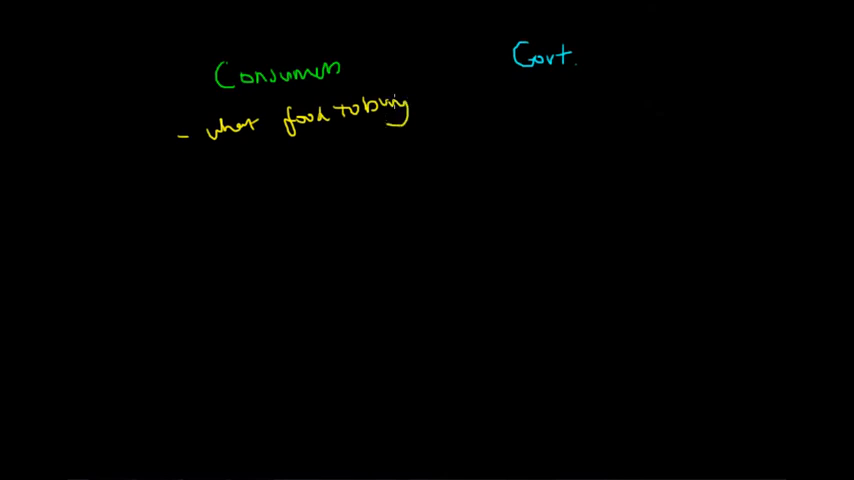
mouse_move(221, 199)
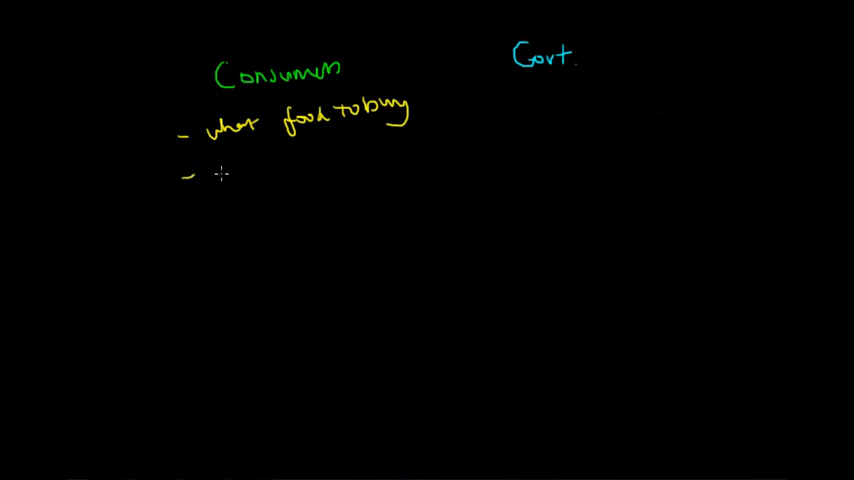
type("where to buy your")
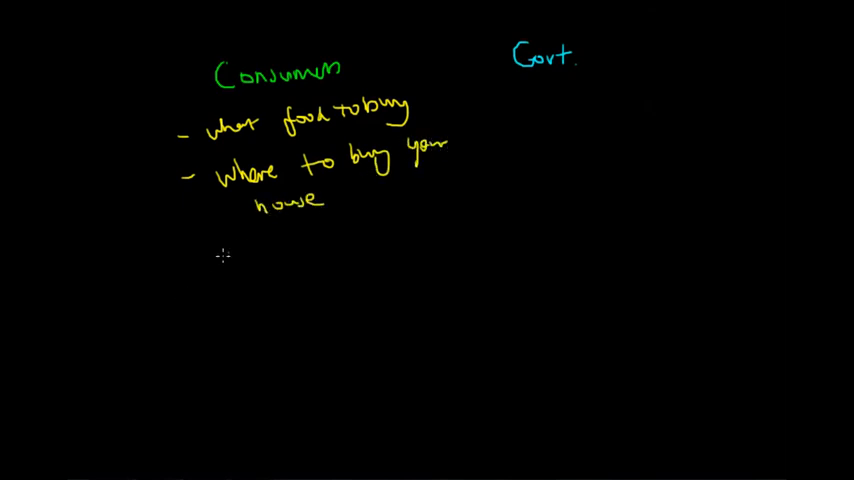
type("inner city vs suburbs")
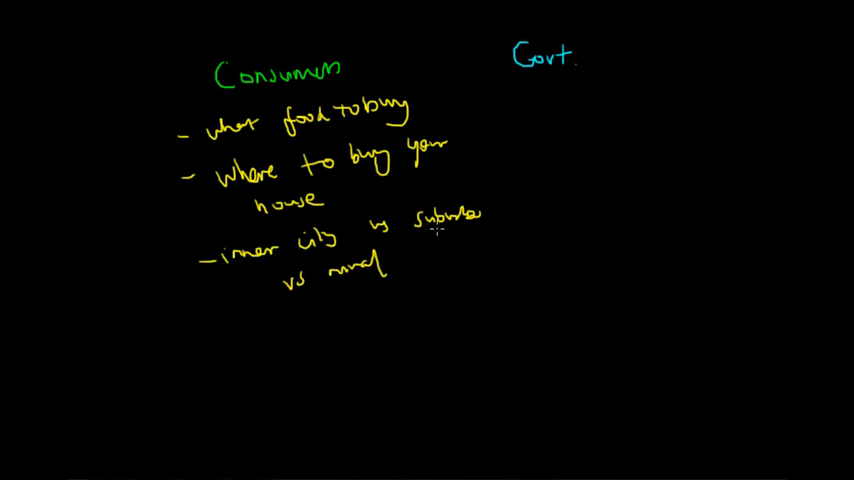
mouse_move(242, 277)
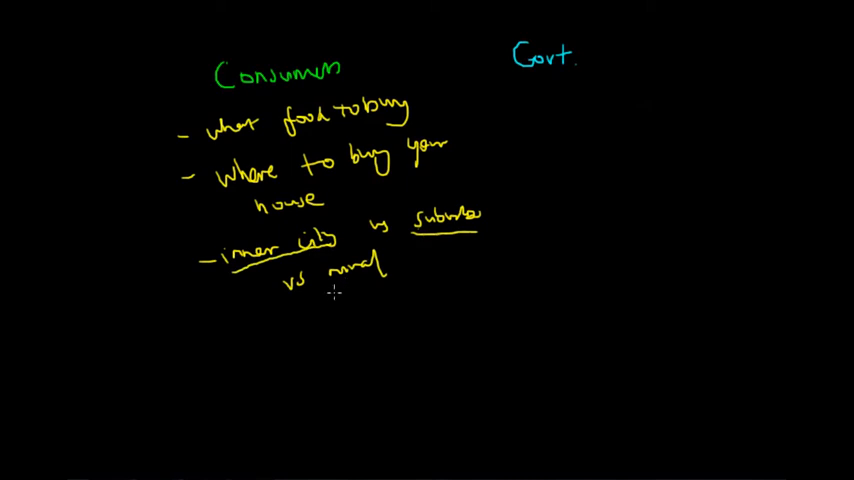
- Underline 'inner city', 'suburbs' and 'rural' in yellow
left_click_drag(345, 288, 395, 288)
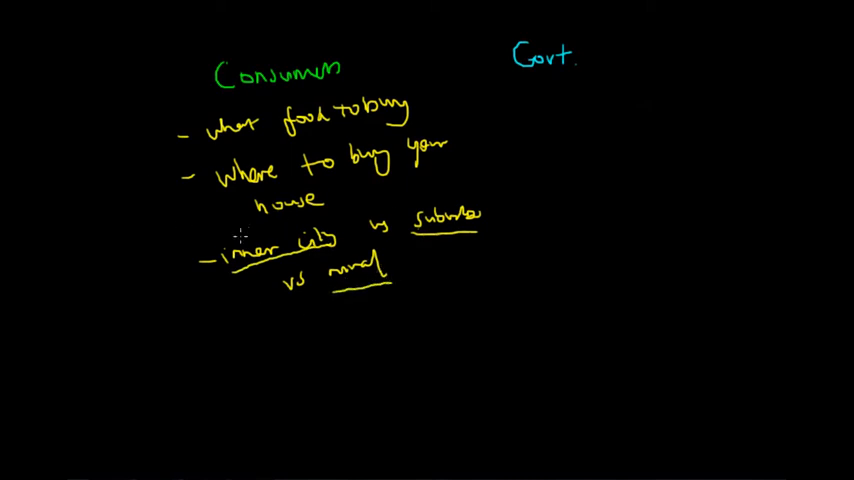
mouse_move(240, 237)
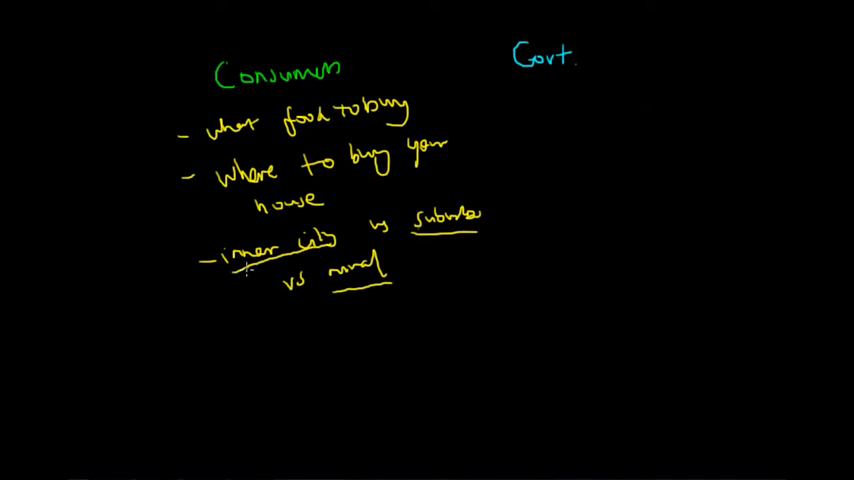
mouse_move(358, 293)
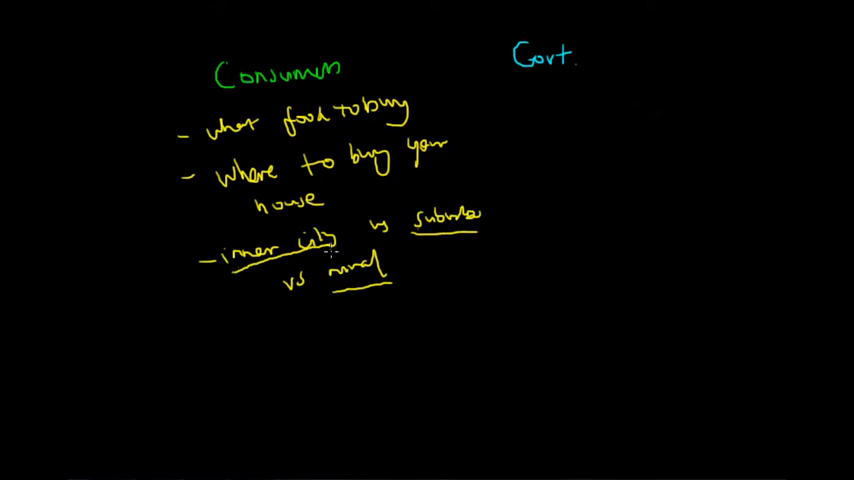
mouse_move(468, 195)
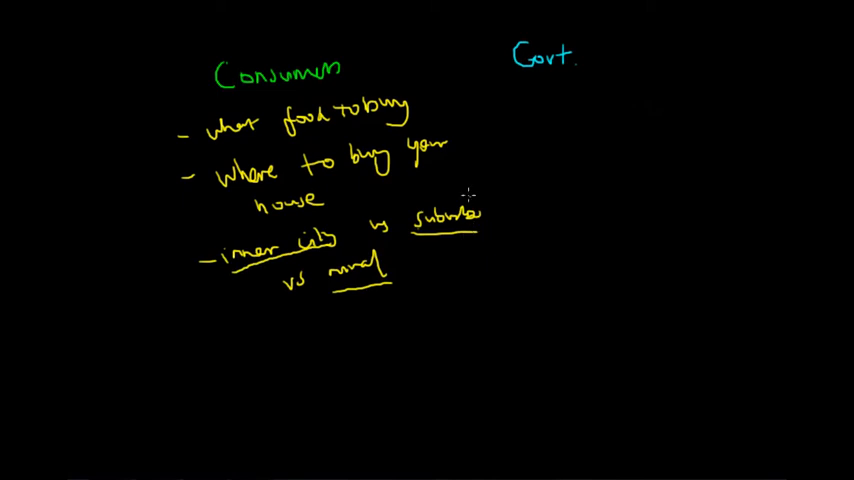
mouse_move(323, 330)
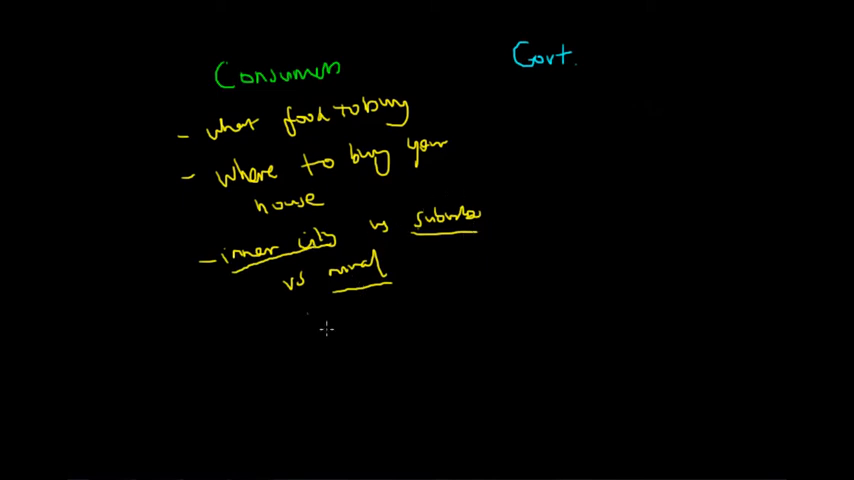
mouse_move(325, 330)
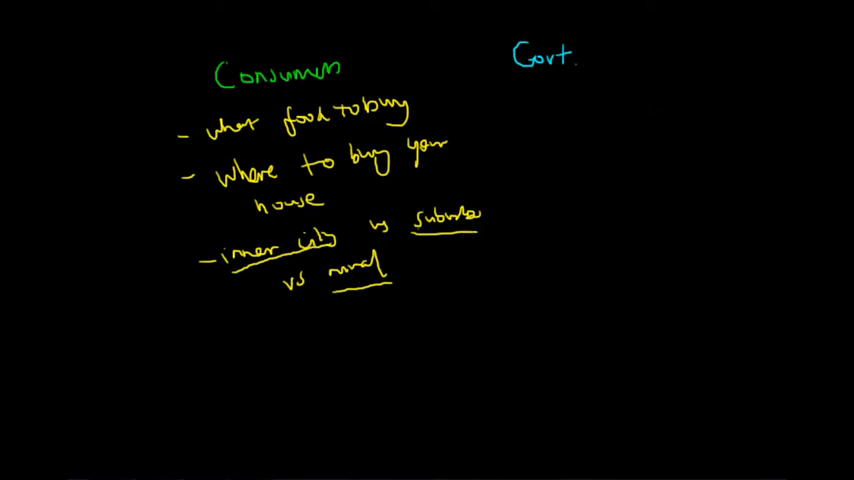
mouse_move(538, 99)
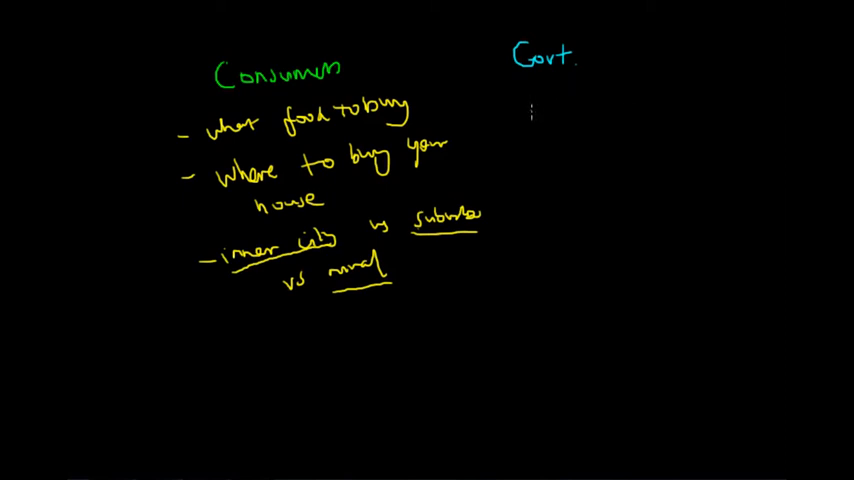
mouse_move(524, 106)
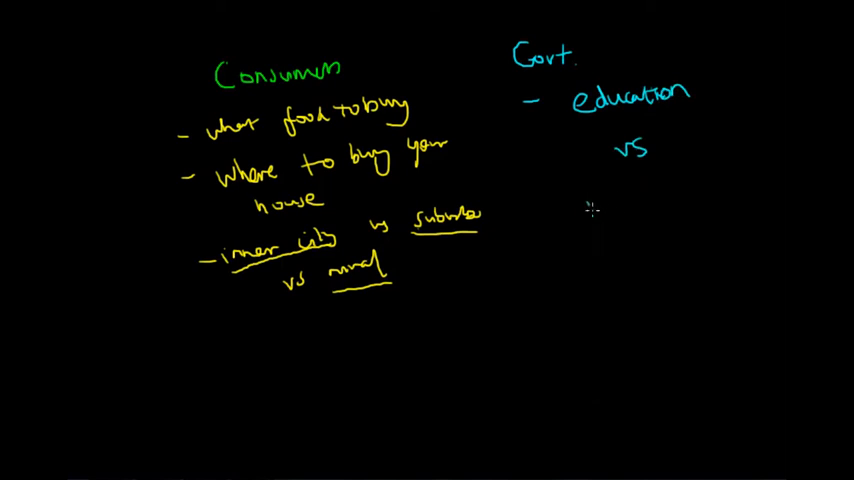
- Write '- education vs retail' and 'subsidise ($10m)' with an arrow, and underline 'education'
type("retail")
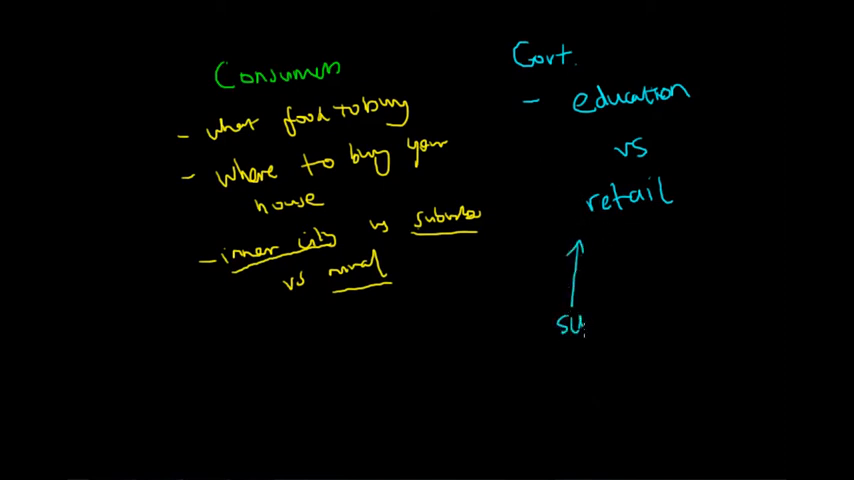
type("subsidies")
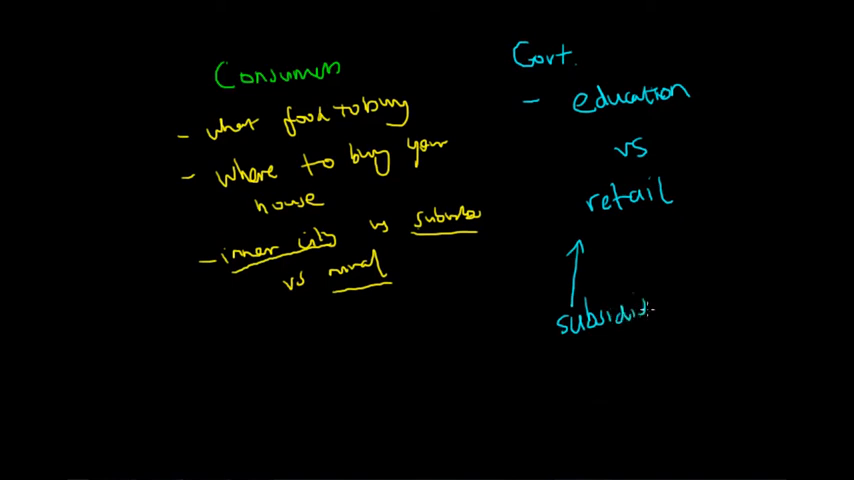
left_click(623, 355)
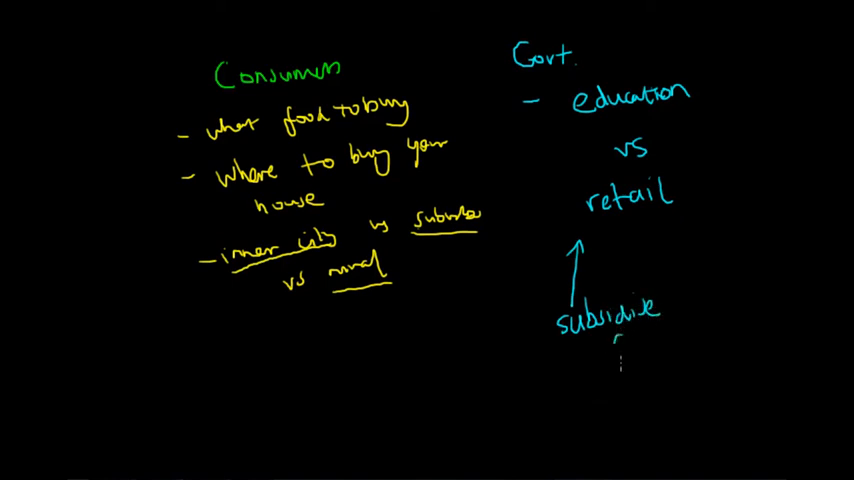
type("($10 m")
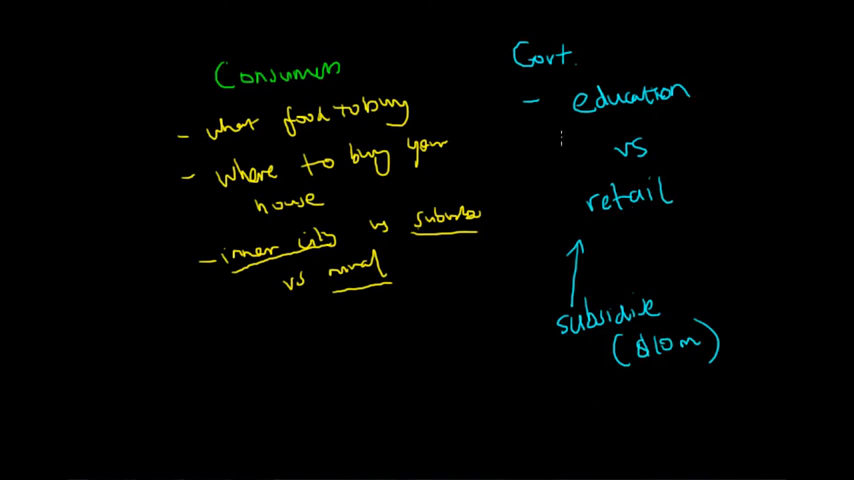
left_click_drag(572, 122, 690, 122)
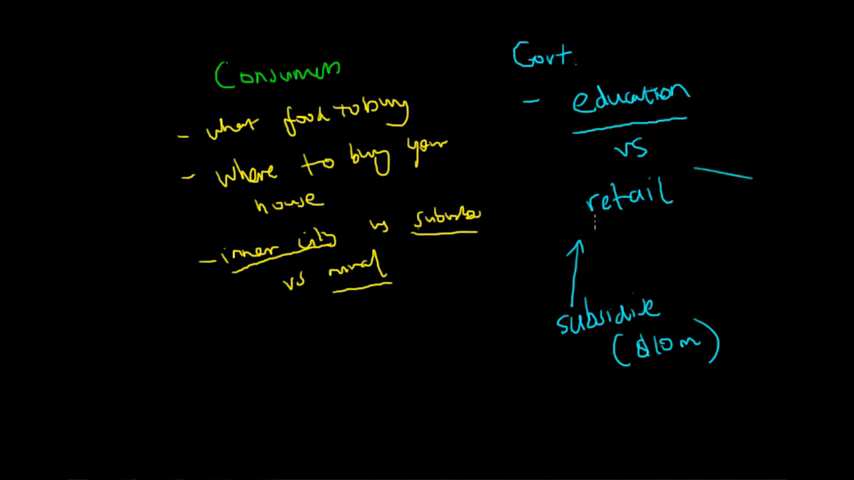
- Underline 'retail' in green
left_click_drag(585, 227, 660, 225)
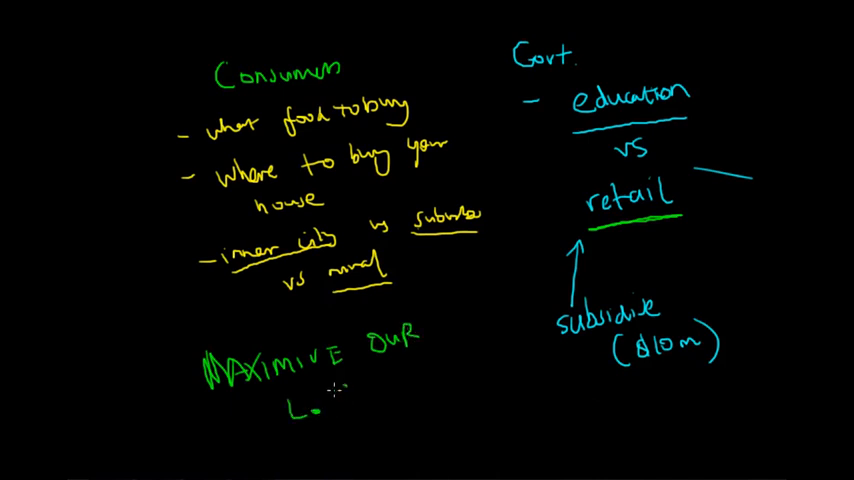
- Write 'L.S.' in green beneath 'MAXIMISE OUR'
type("S.")
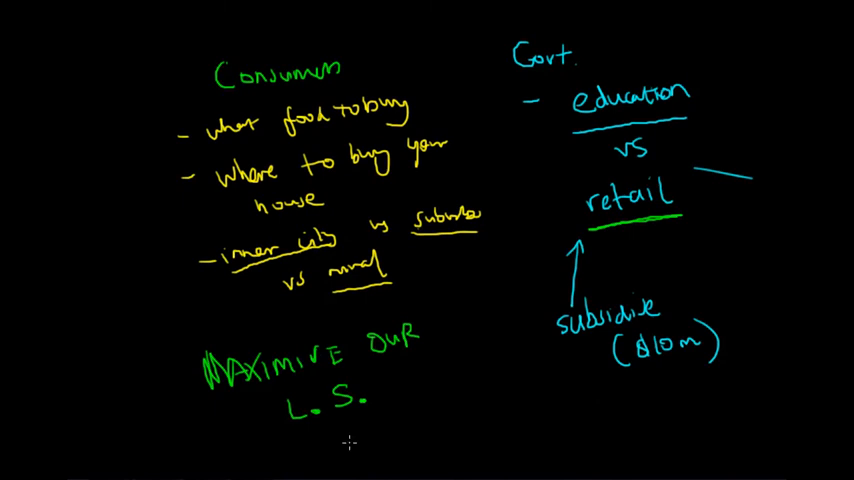
mouse_move(444, 401)
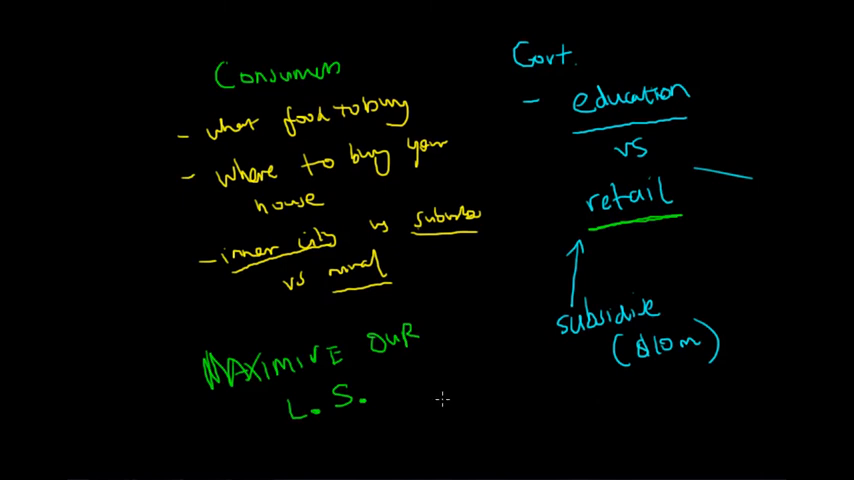
mouse_move(468, 398)
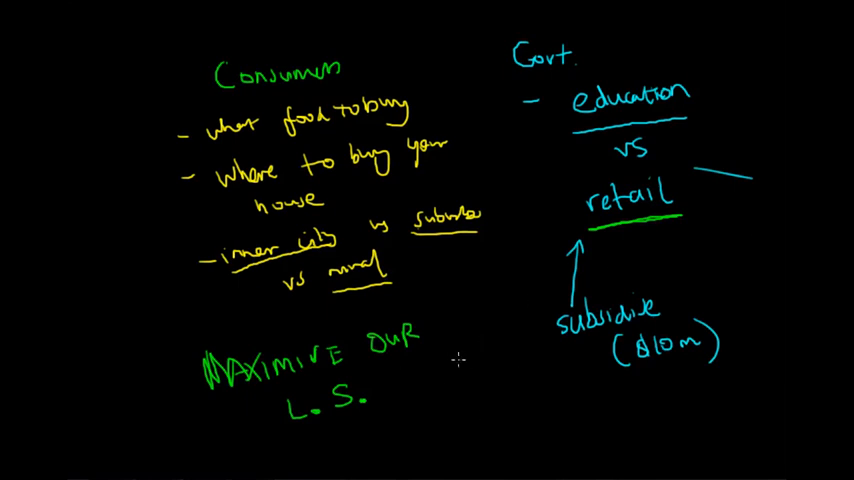
- Write 'LAND' in white capitals and begin 'LABOUR' beneath it
type("LAND")
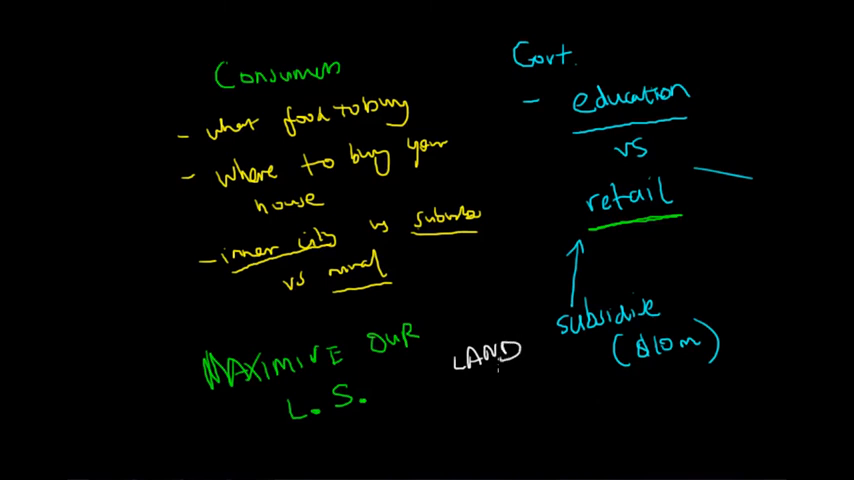
type("LABO")
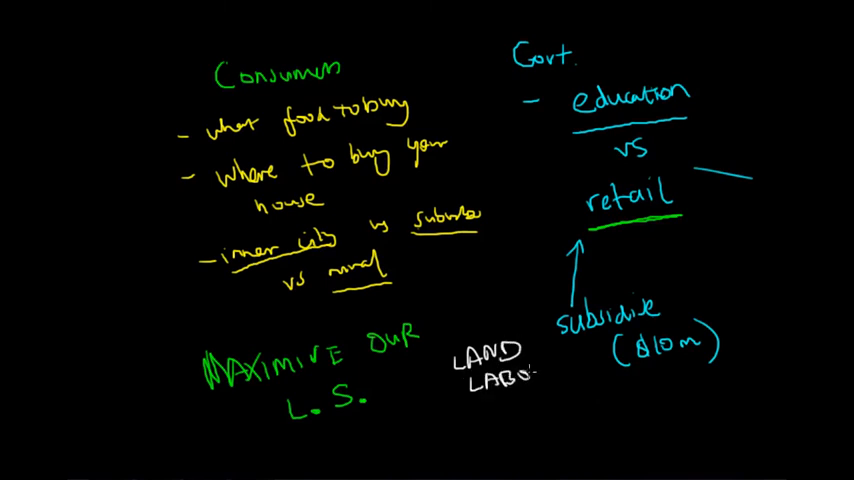